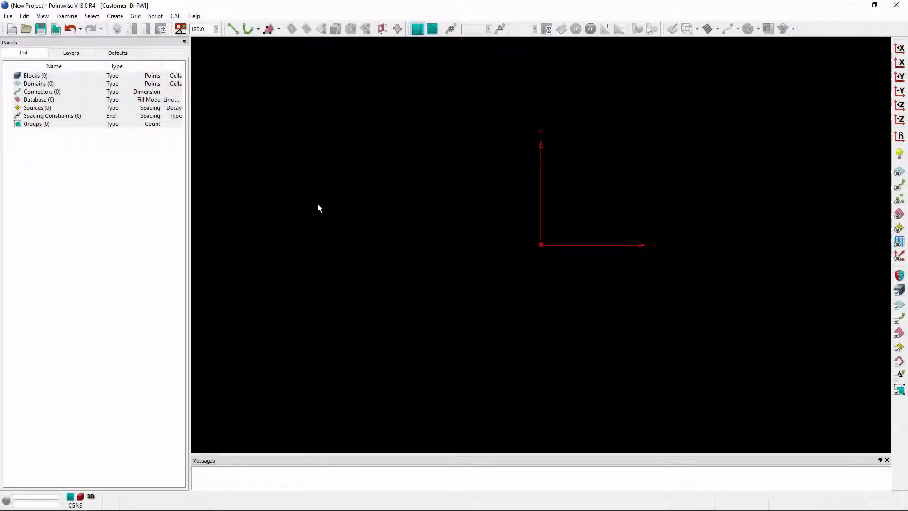
- Bring up the CAE menu in the empty project, dismiss it, and reopen it
left_click(175, 15)
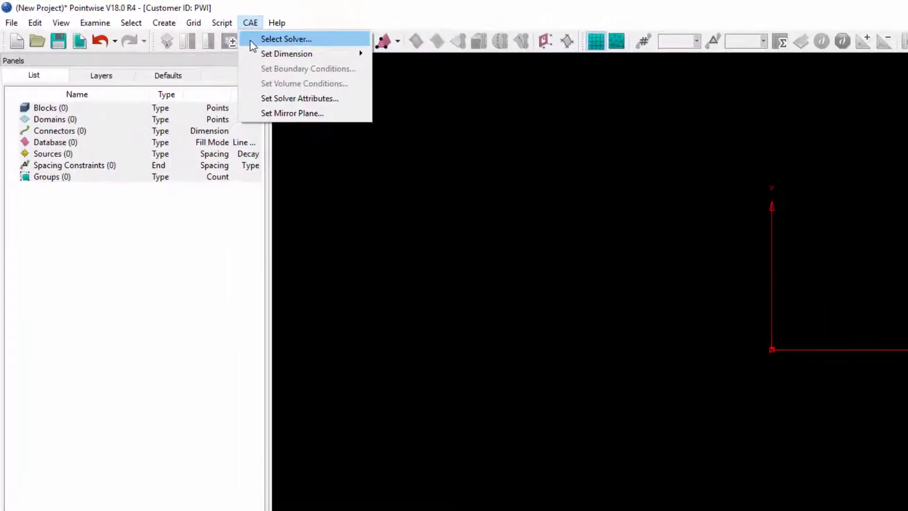
left_click(286, 39)
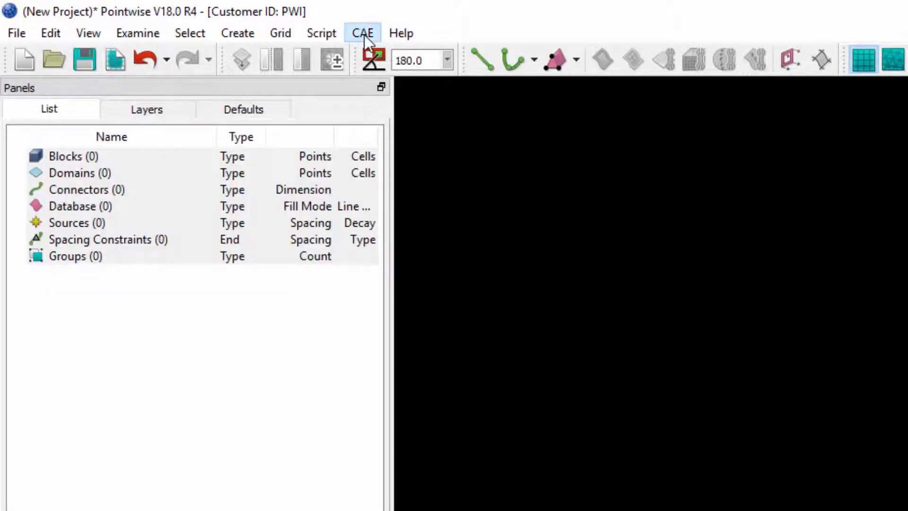
left_click(362, 33)
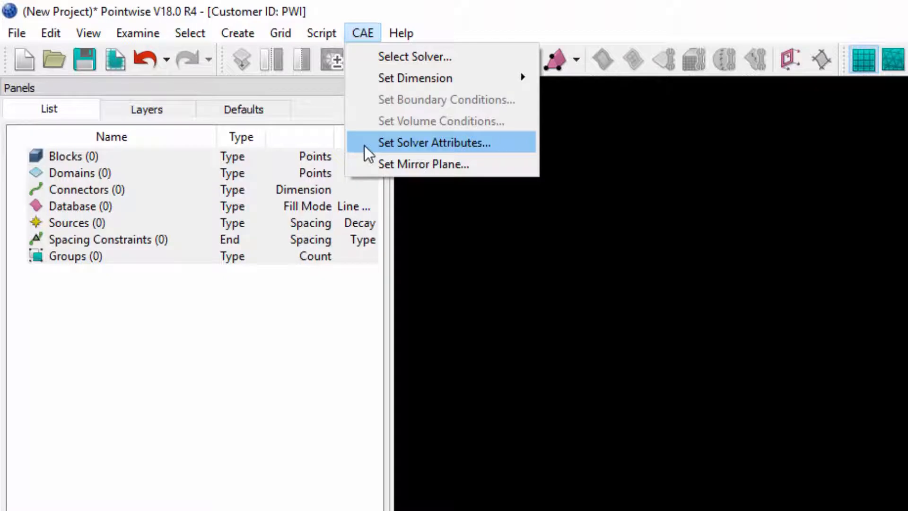
- Show the CGNS solver attributes panel and inspect its FileType hdf5 setting
left_click(433, 142)
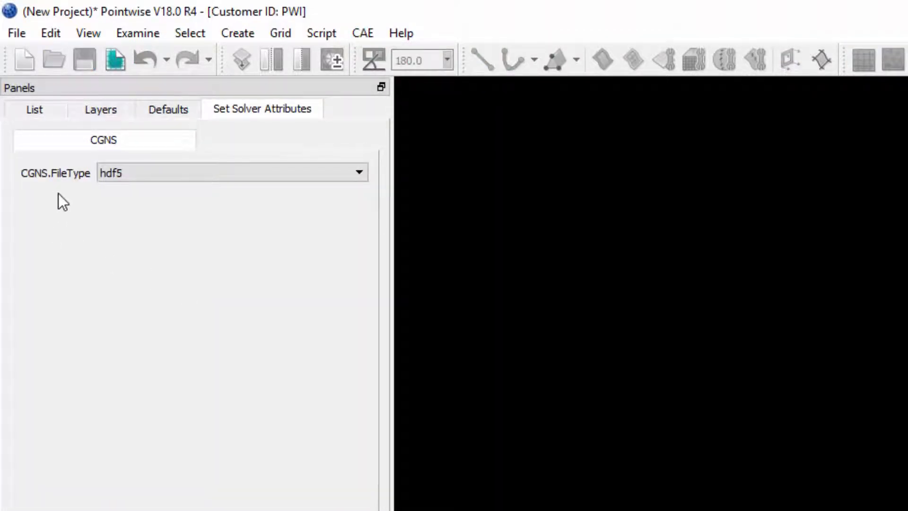
left_click(226, 172)
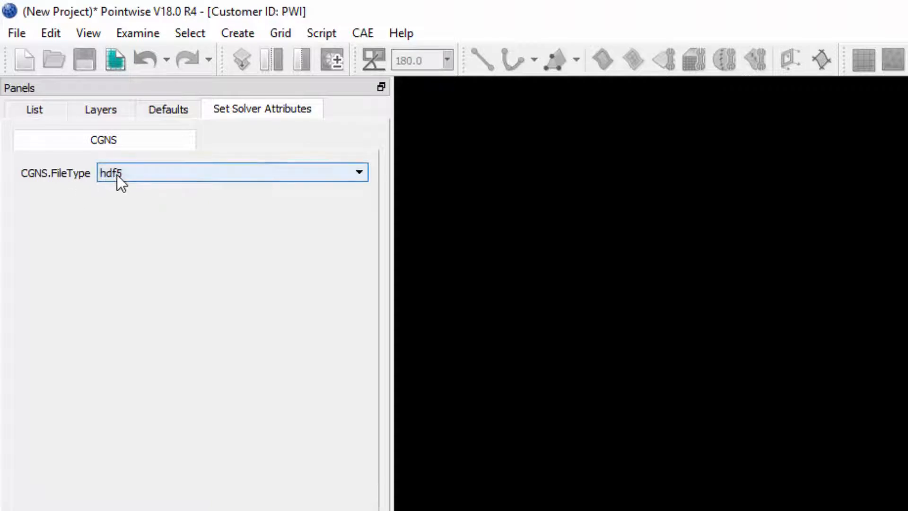
left_click(358, 173)
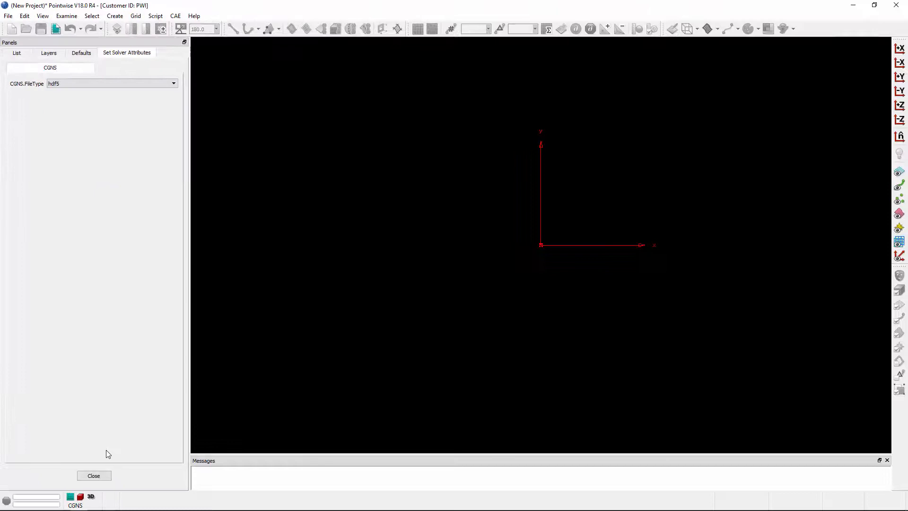
- Close the CGNS attributes, pick OpenFOAM from the solver list, and confirm
left_click(175, 16)
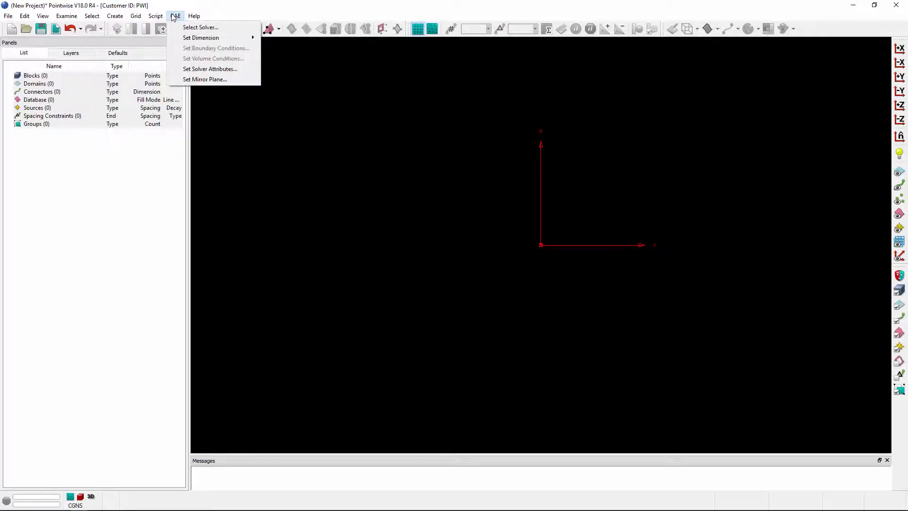
mouse_move(200, 27)
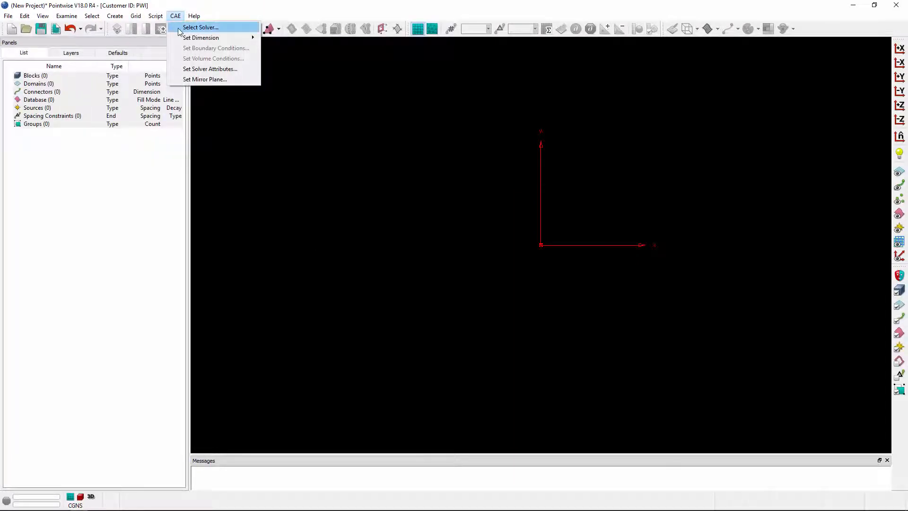
left_click(201, 27)
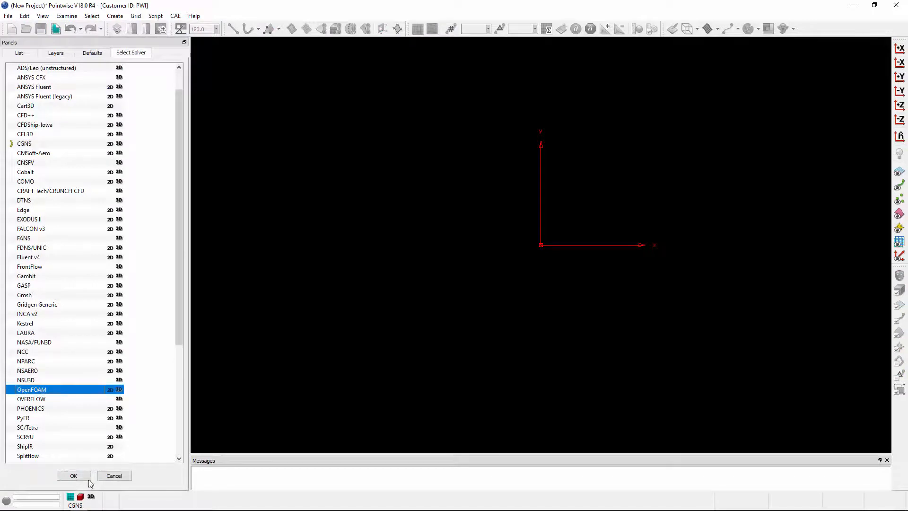
left_click(362, 33)
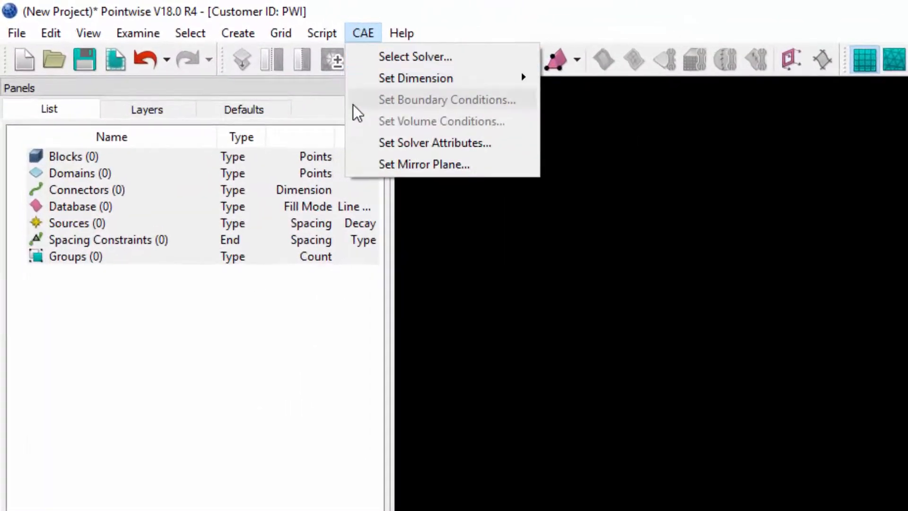
mouse_move(434, 143)
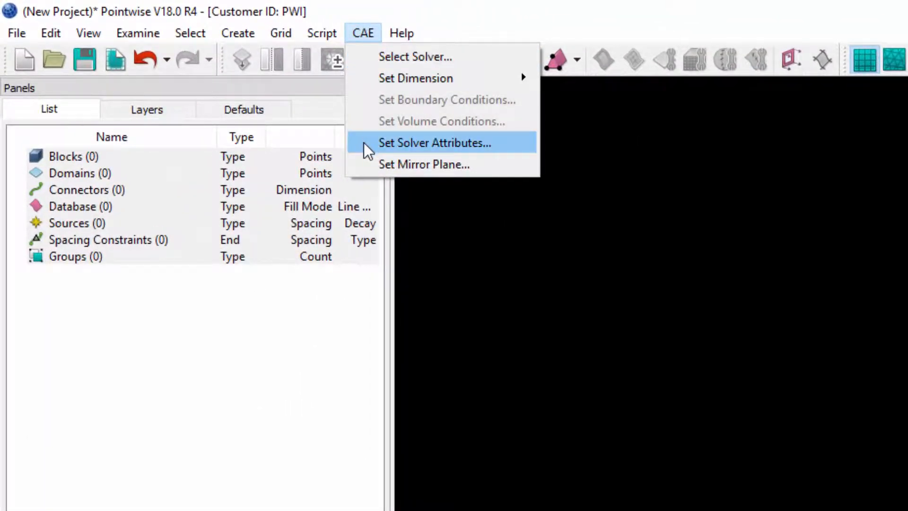
- Show the OpenFOAM attributes, keep face export at SetsAndZones, and edit PointPrecision
left_click(434, 143)
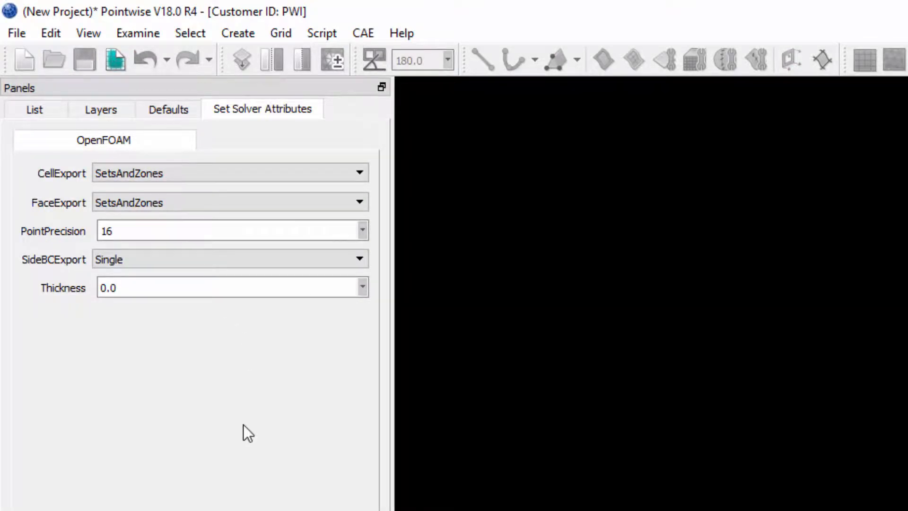
left_click(229, 173)
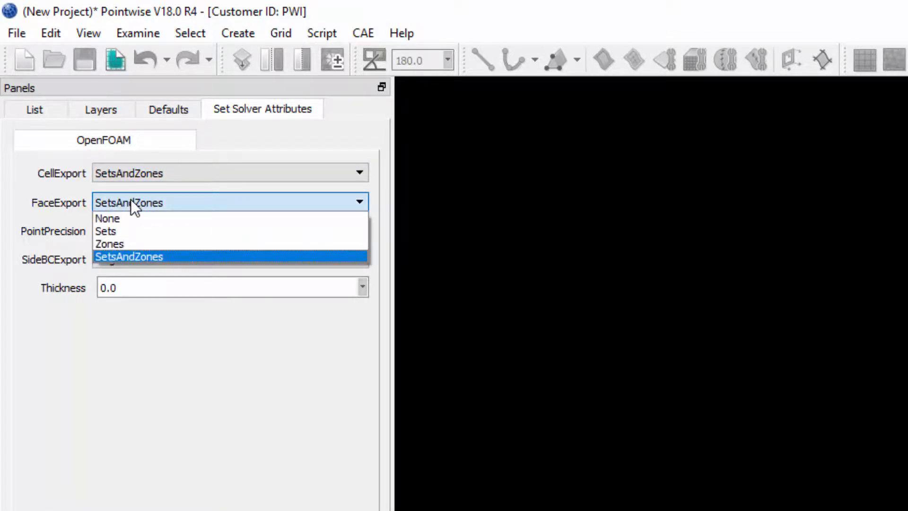
left_click(128, 256)
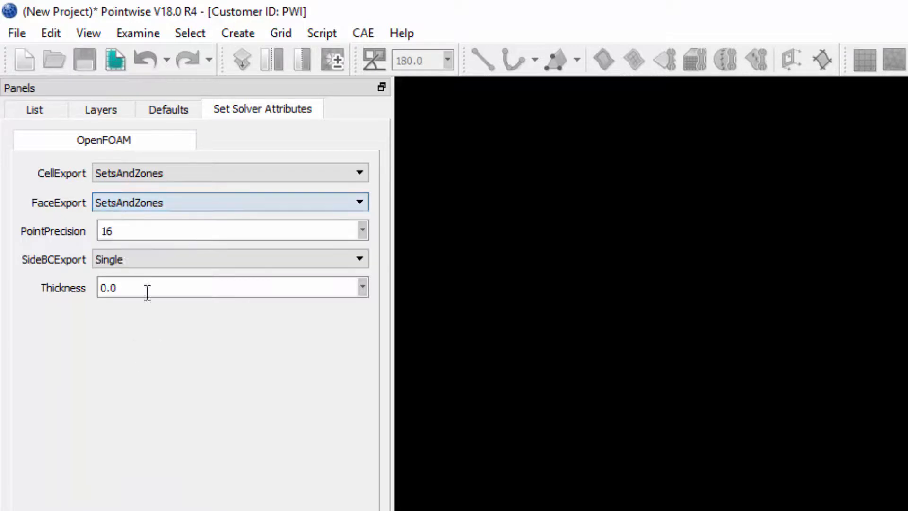
left_click(230, 230)
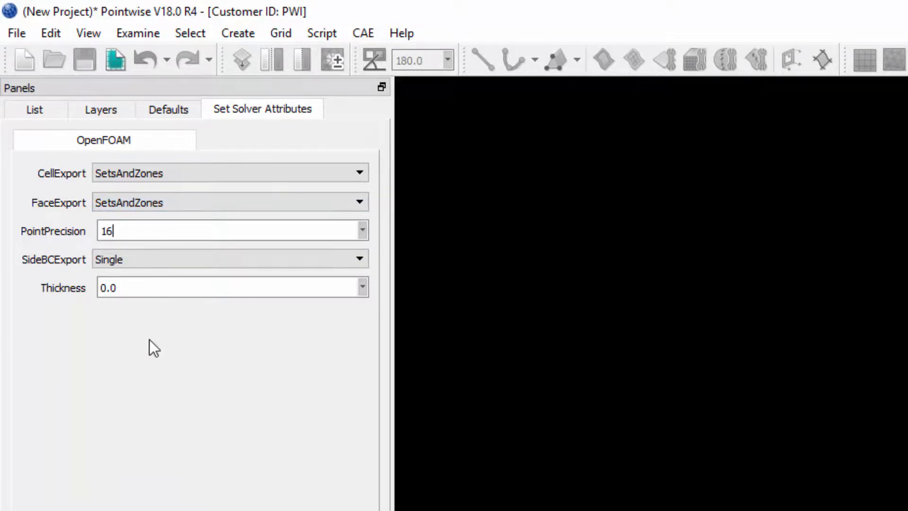